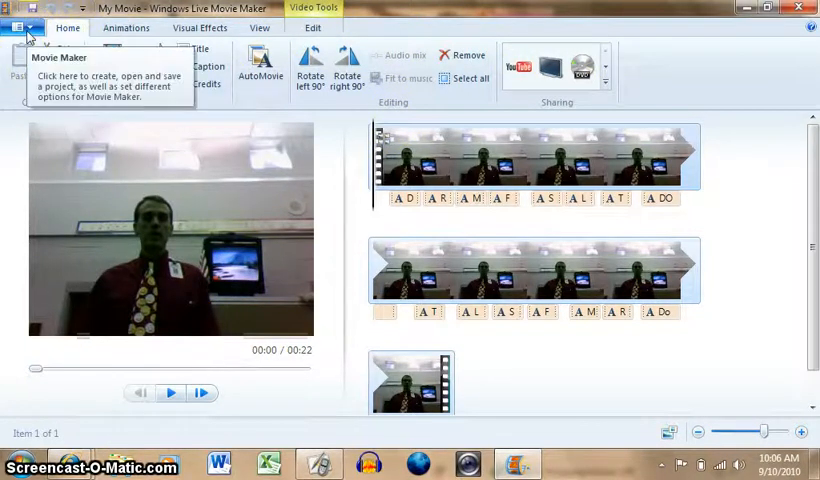
Step: Save the movie as 'Choir Video' in WMV format with the Desktop as its location
left_click(18, 28)
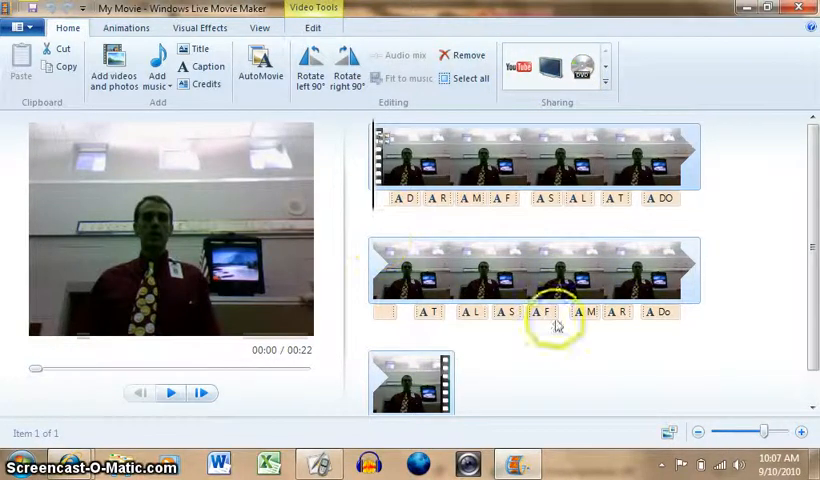
mouse_move(568, 358)
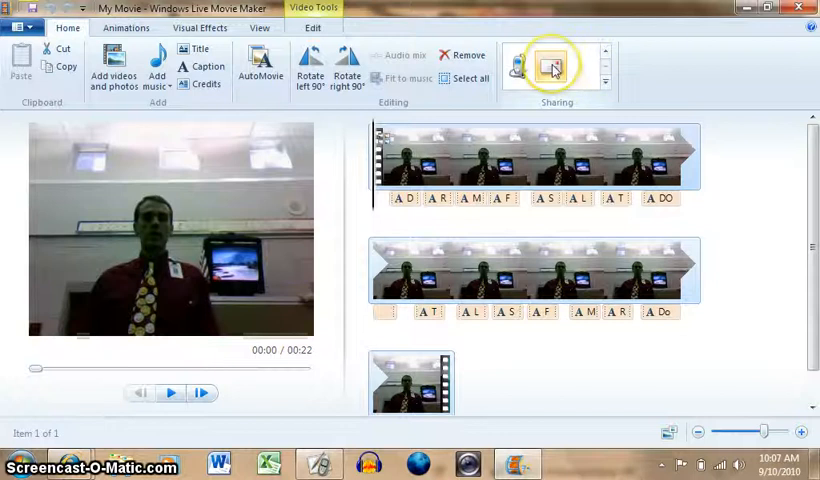
mouse_move(552, 68)
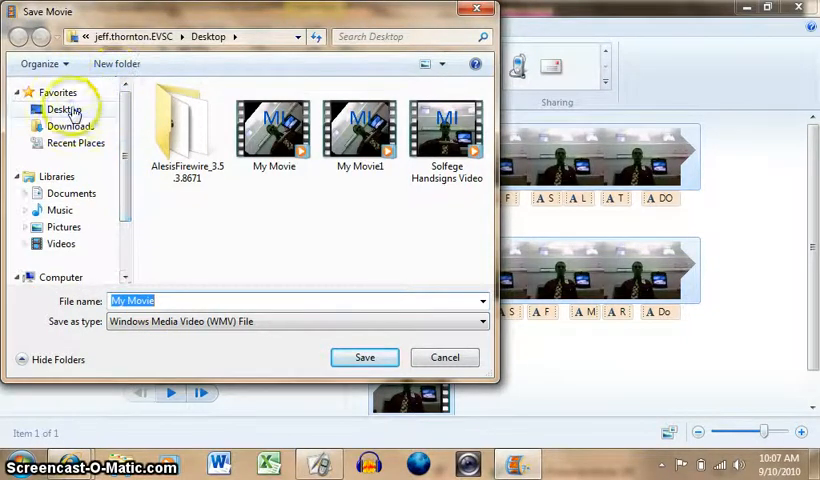
left_click(64, 108)
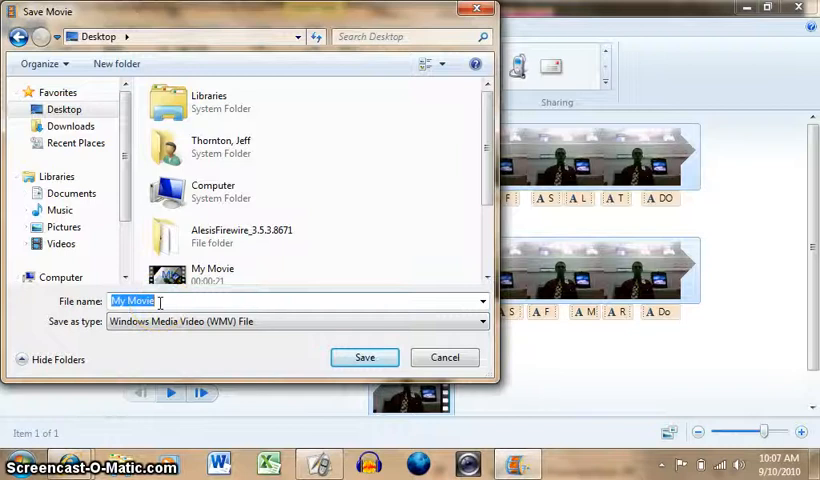
type("Choir Video")
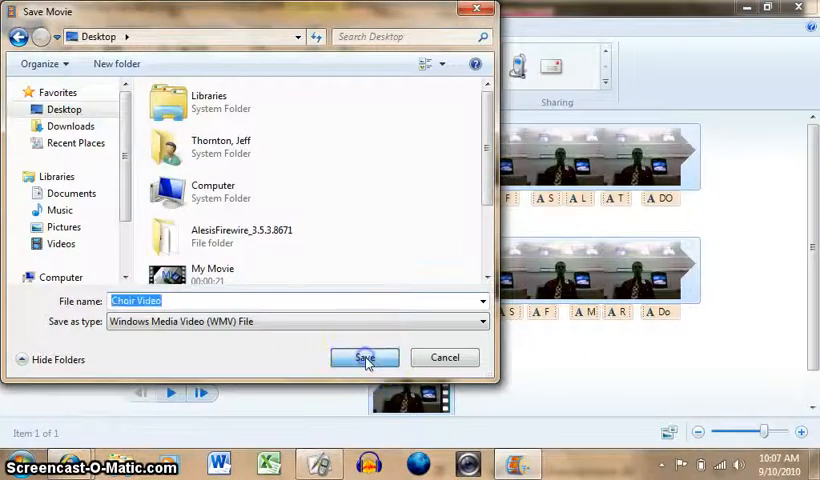
left_click(364, 358)
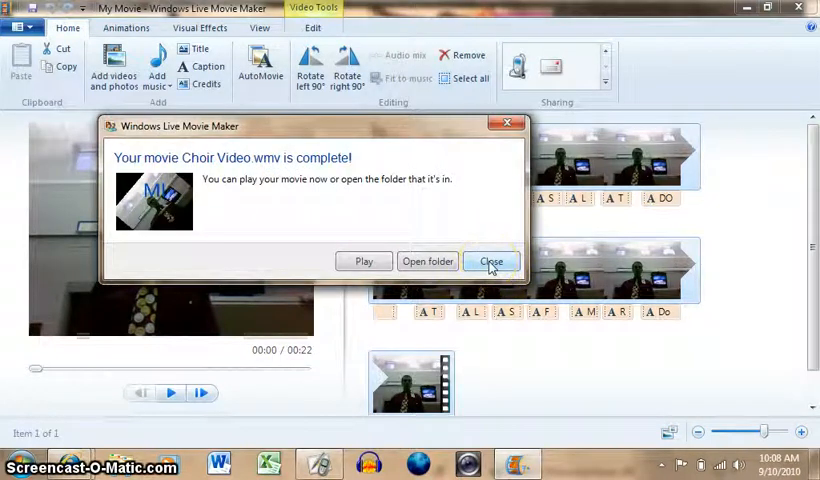
Step: Dismiss the completion message, leaving Choir Video.wmv visible on the desktop
left_click(490, 260)
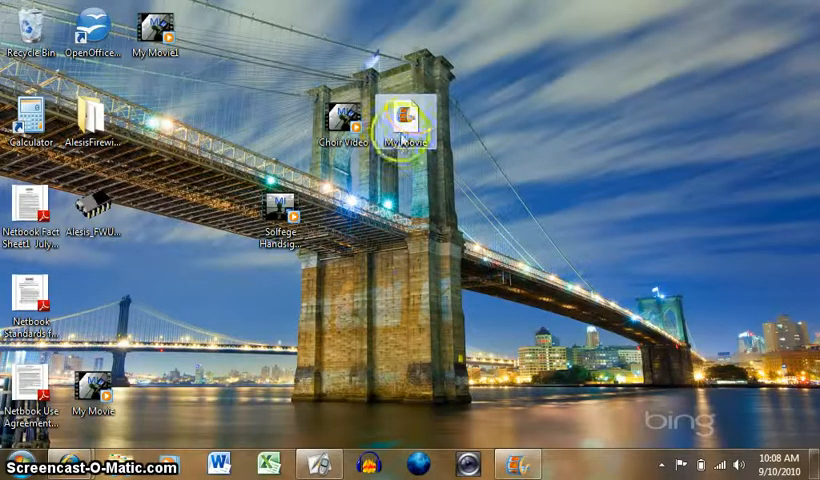
mouse_move(404, 120)
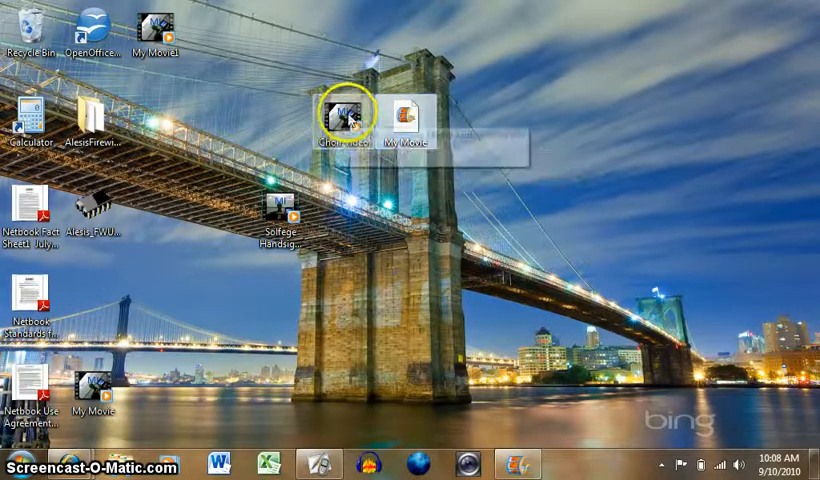
mouse_move(344, 108)
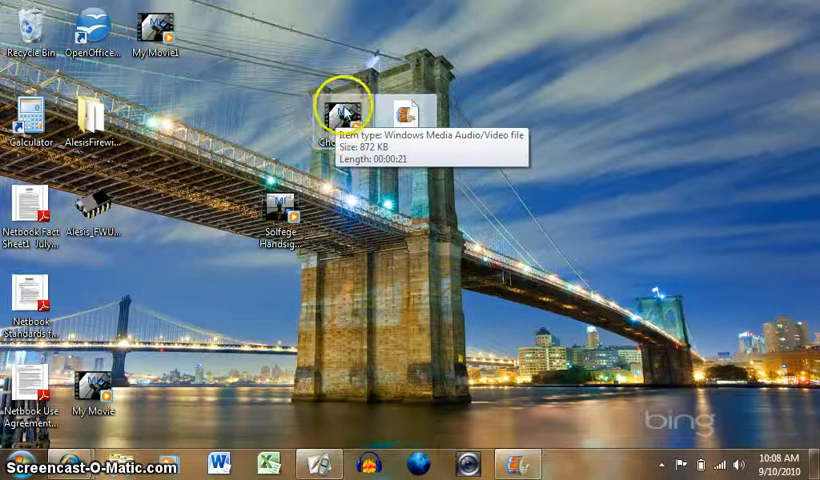